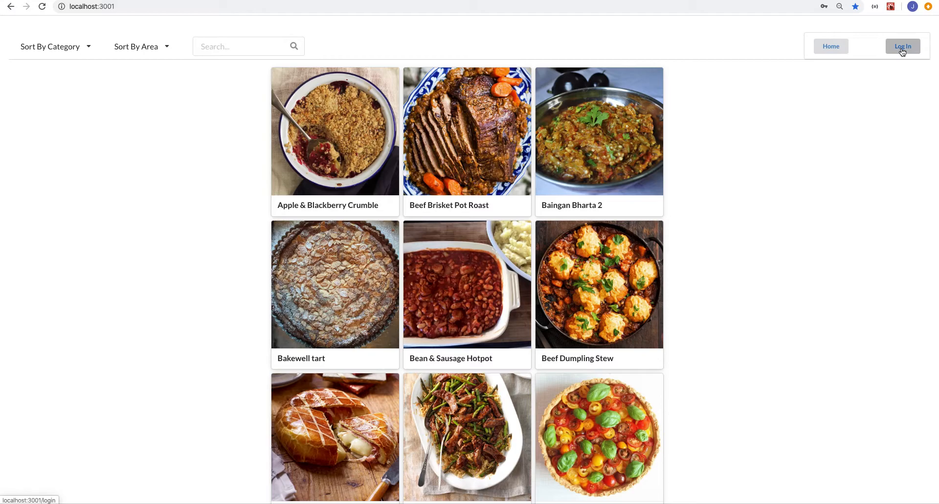
Log in to land on the personal page with My Recipes listed
{"action": "left_click", "coordinate": [902, 46]}
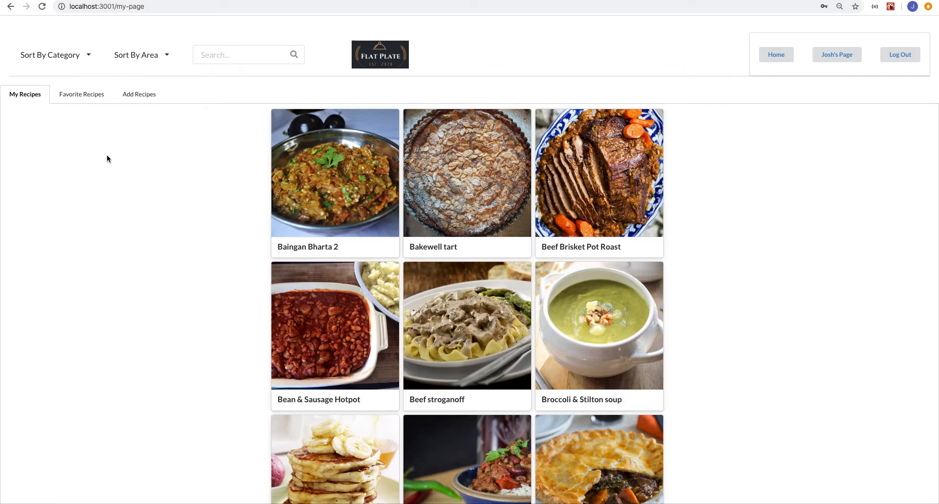
{"action": "mouse_move", "coordinate": [70, 146]}
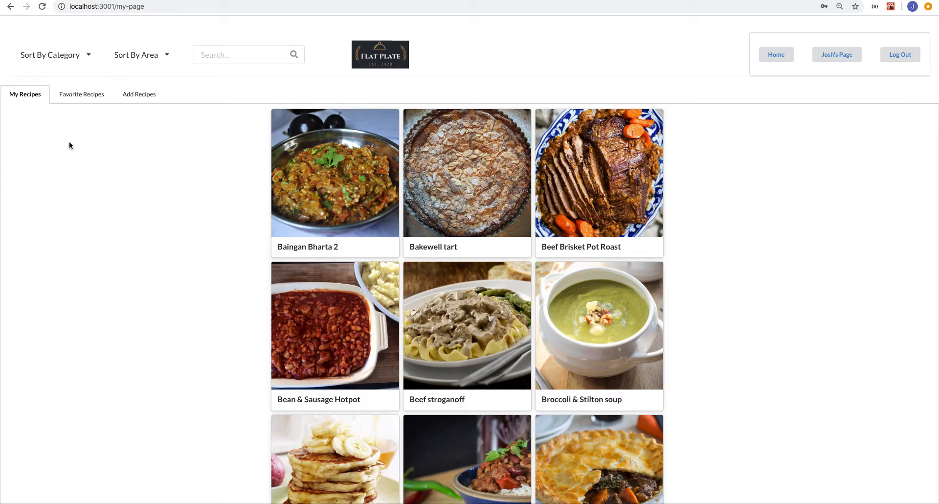
View Favorite Recipes, then bring up the empty Add Recipes form
{"action": "left_click", "coordinate": [82, 94]}
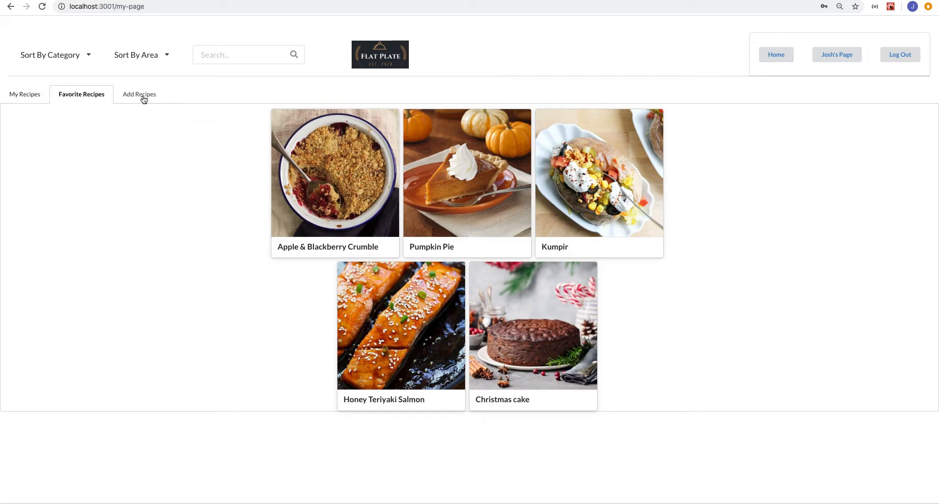
{"action": "left_click", "coordinate": [138, 94]}
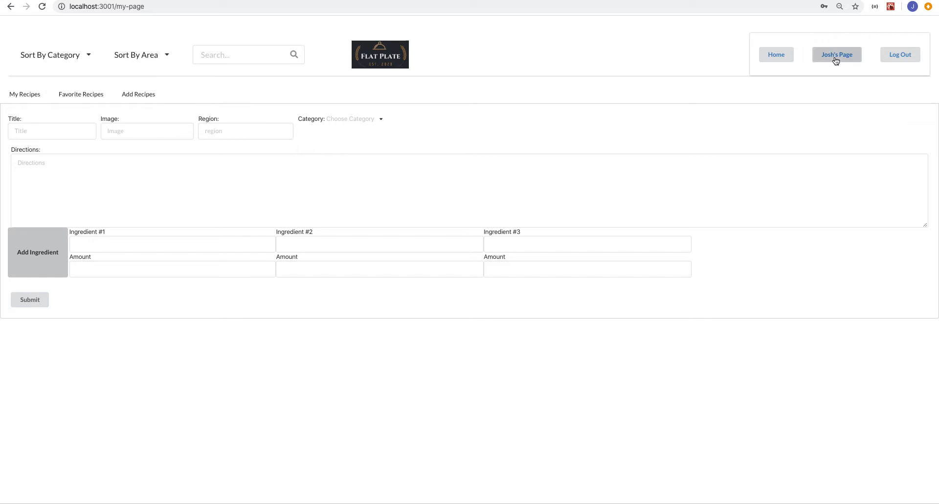
Return Home and filter the recipe list to the Beef category
{"action": "left_click", "coordinate": [775, 55]}
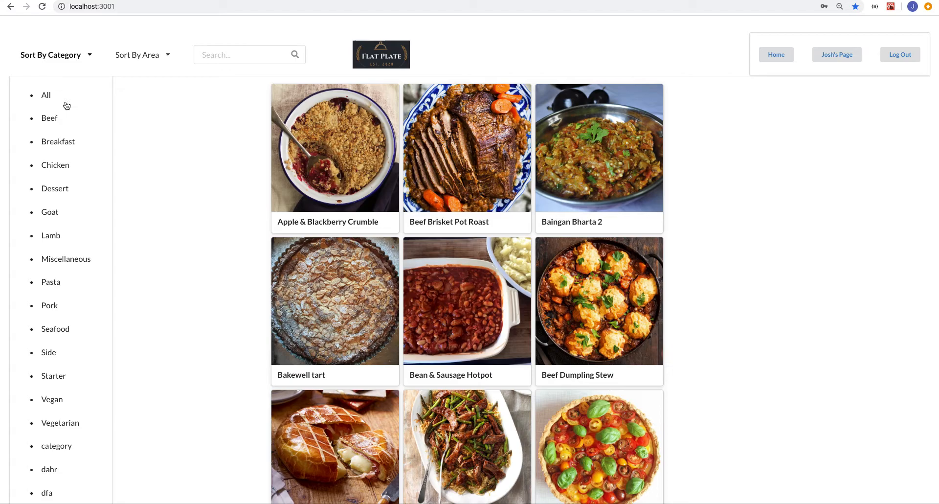
{"action": "left_click", "coordinate": [49, 119]}
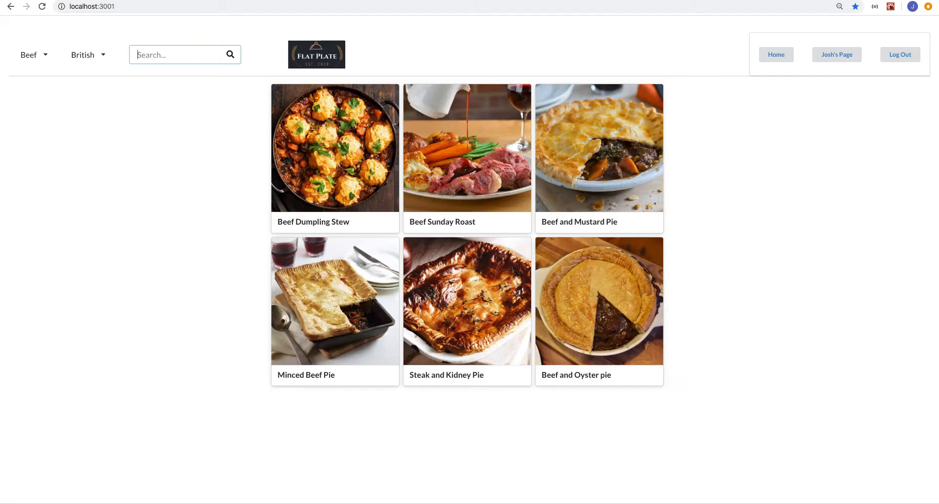
{"action": "scroll", "scroll_direction": "down", "scroll_amount": 3}
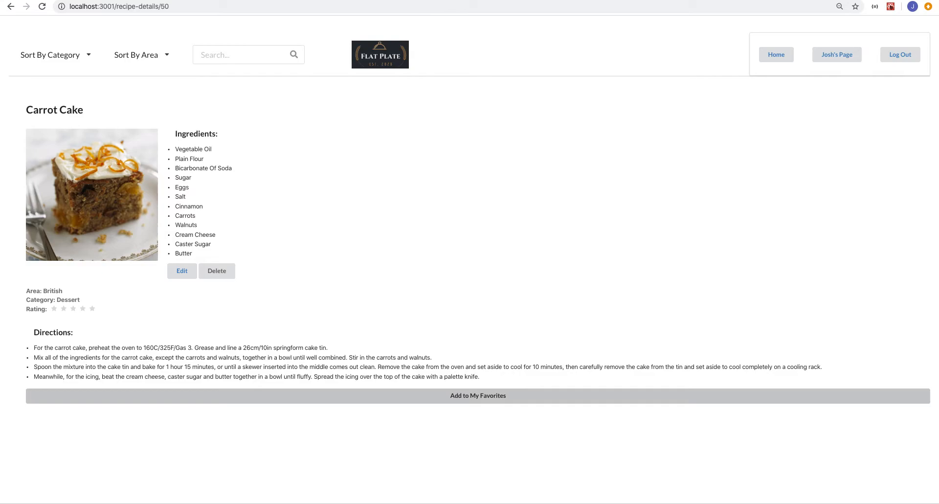
Remove Carrot Cake from favourites and acknowledge the confirmation alert
{"action": "left_click", "coordinate": [477, 396]}
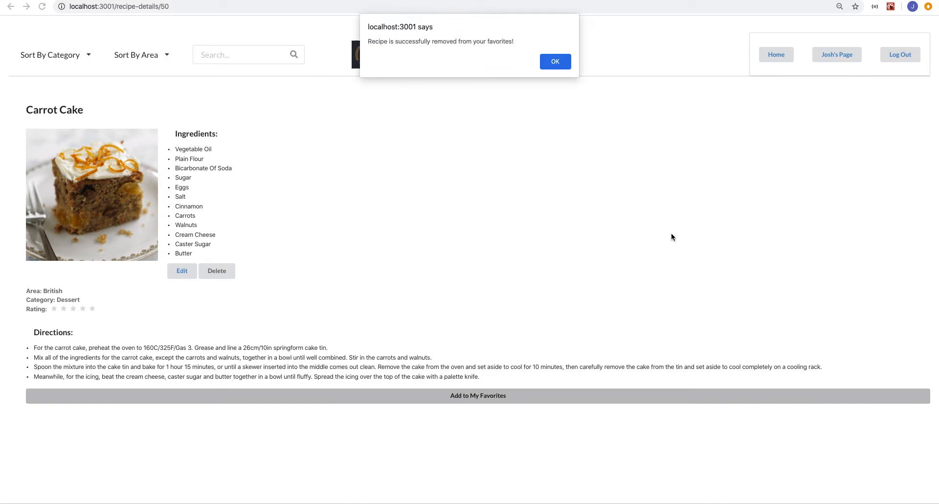
{"action": "left_click", "coordinate": [554, 61]}
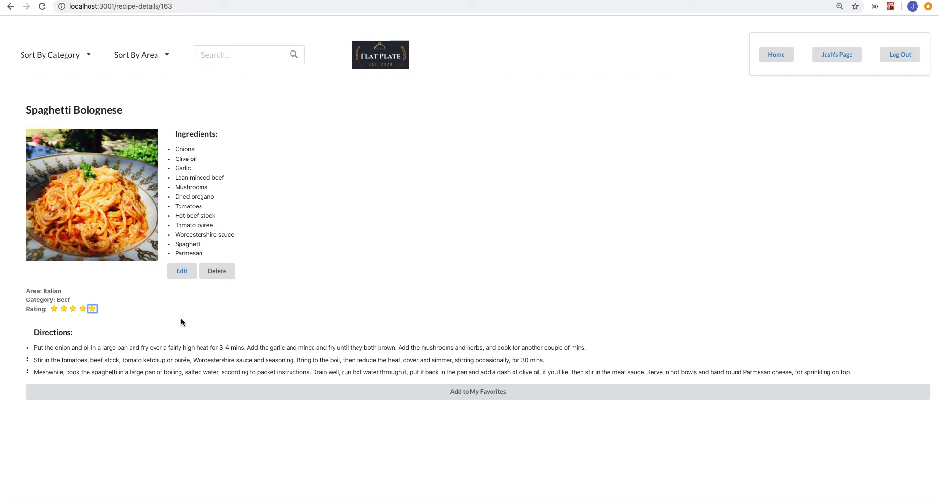
Rate Spaghetti Bolognese five stars
{"action": "left_click", "coordinate": [92, 308]}
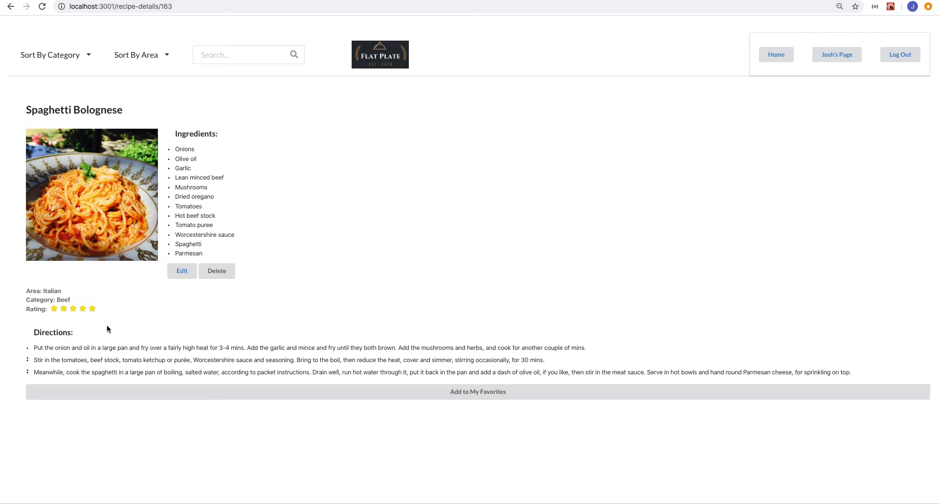
{"action": "mouse_move", "coordinate": [725, 126]}
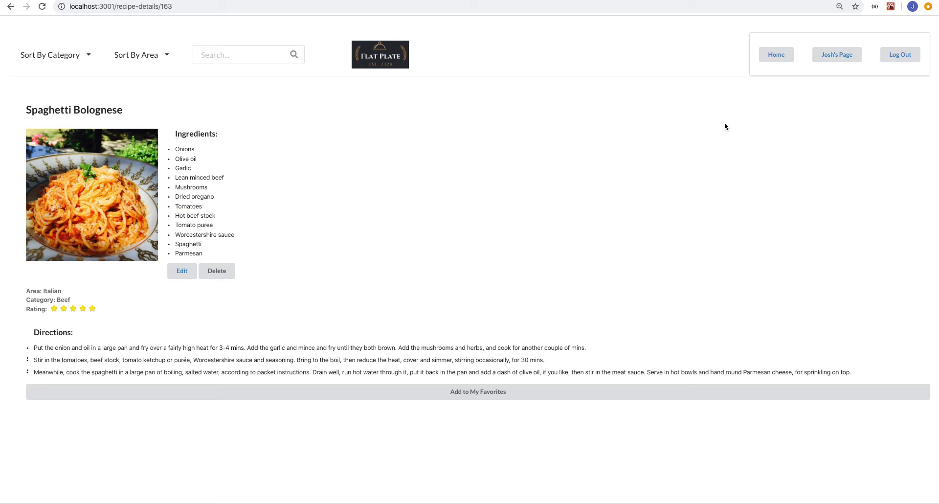